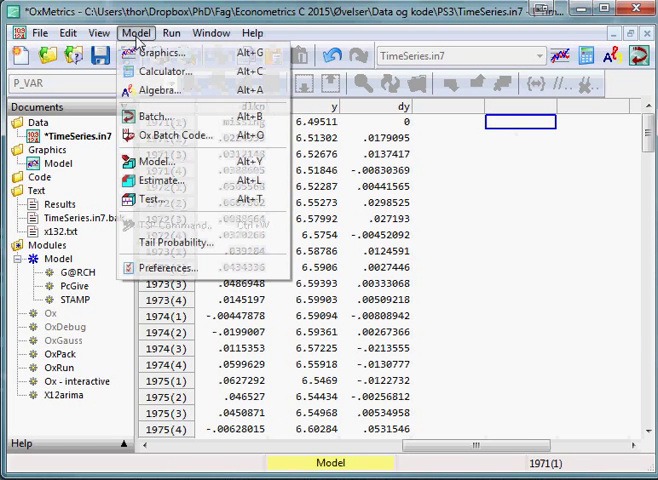
Open the Algebra editor from the Model menu for TimeSeries.in7.
{"action": "left_click", "coordinate": [158, 90]}
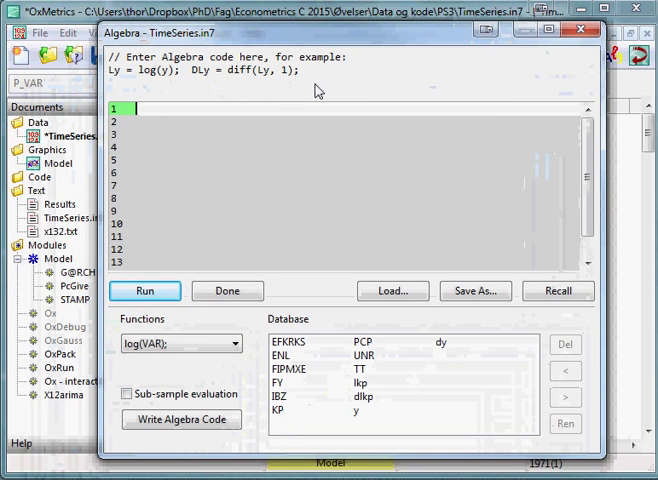
Enter the start of the algebra line: Dummy1971_1 = insample(1971,1.
{"action": "type", "text": "Dummy"}
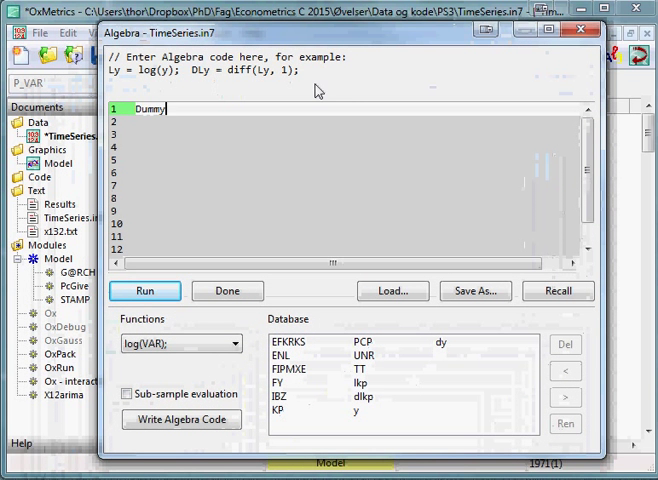
{"action": "type", "text": "1971_1"}
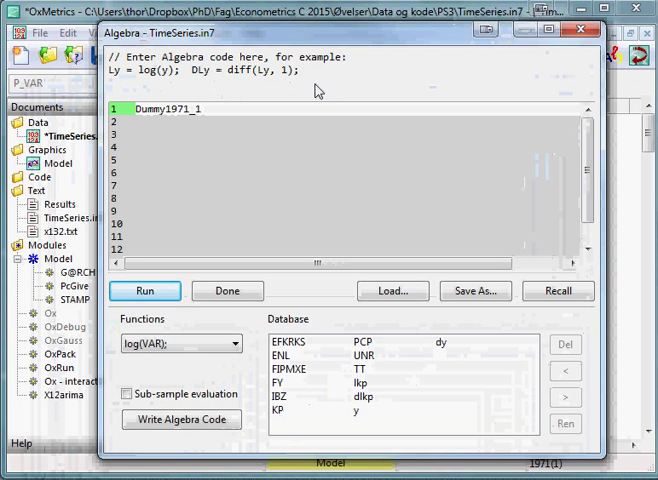
{"action": "type", "text": "="}
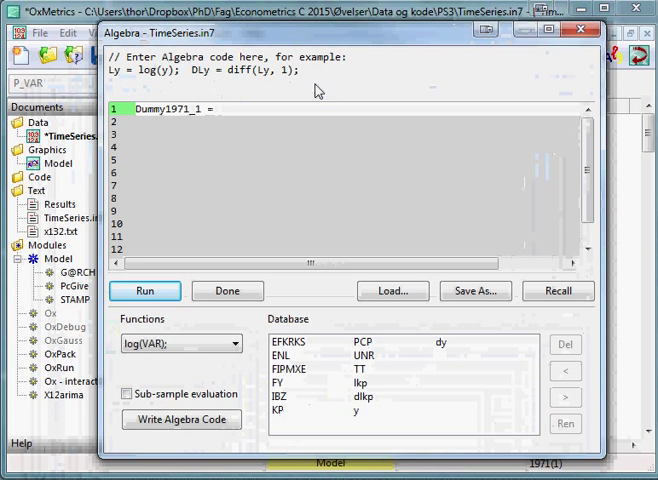
{"action": "type", "text": "insample("}
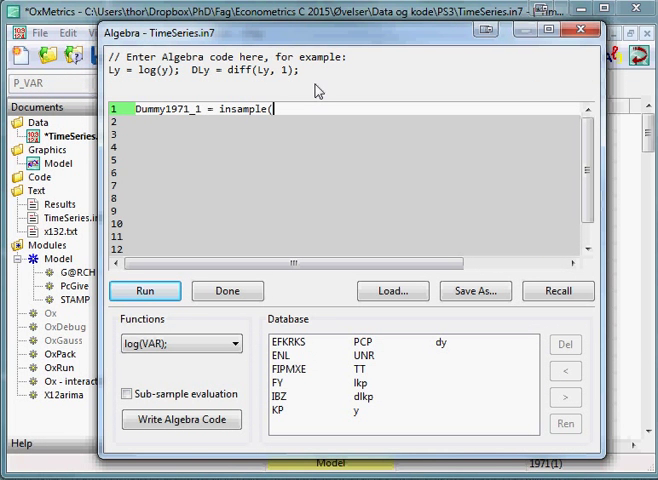
{"action": "type", "text": "1971"}
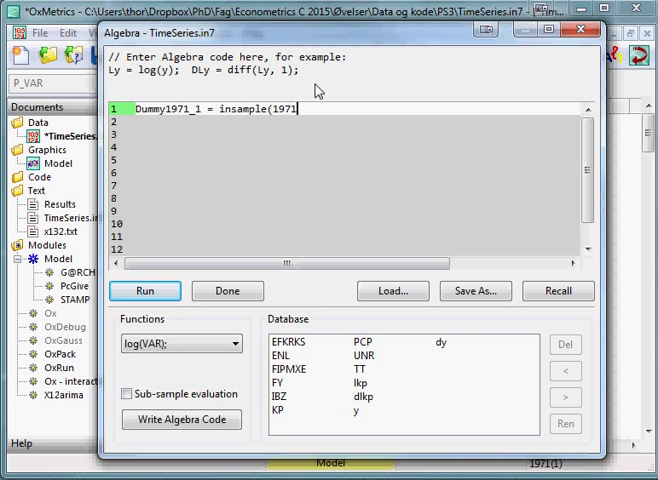
{"action": "type", "text": ",1"}
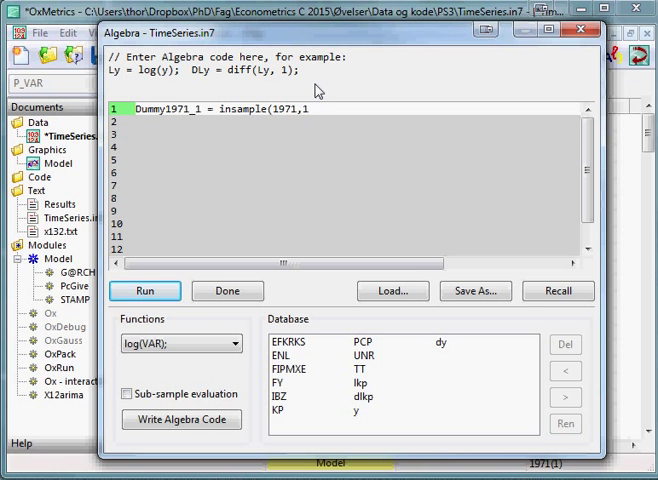
Finish the line as Dummy1971_1 = insample(1971,1,1971,1) ? 1 : 0;.
{"action": "type", "text": ","}
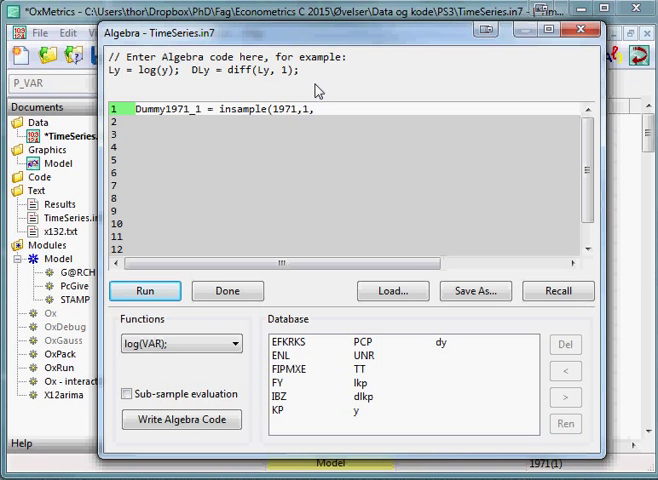
{"action": "type", "text": "1971"}
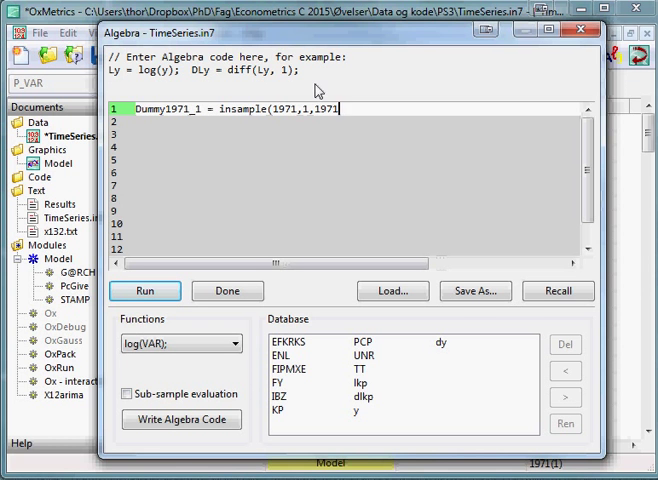
{"action": "type", "text": ",1)"}
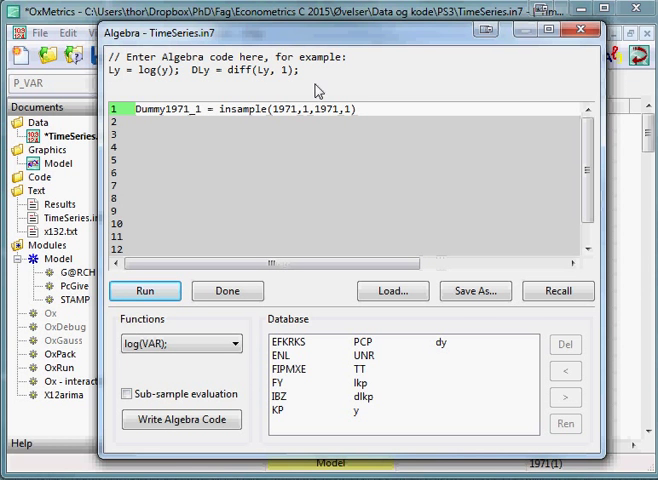
{"action": "type", "text": "?"}
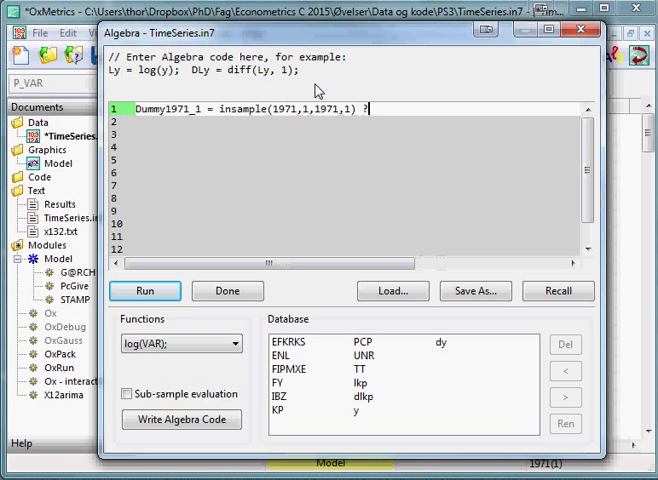
{"action": "type", "text": "1"}
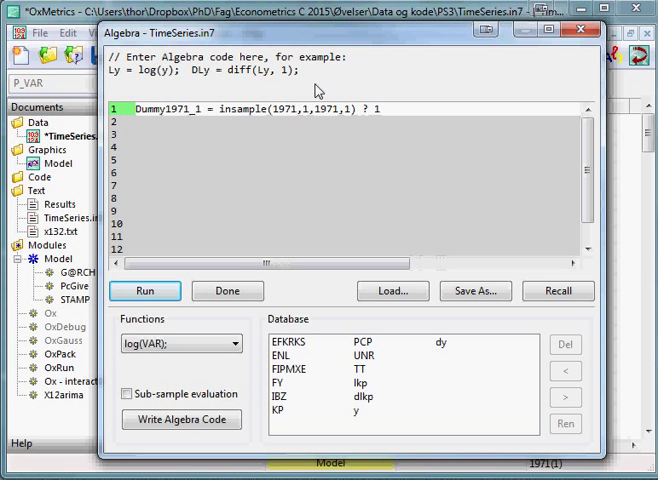
{"action": "type", "text": ":"}
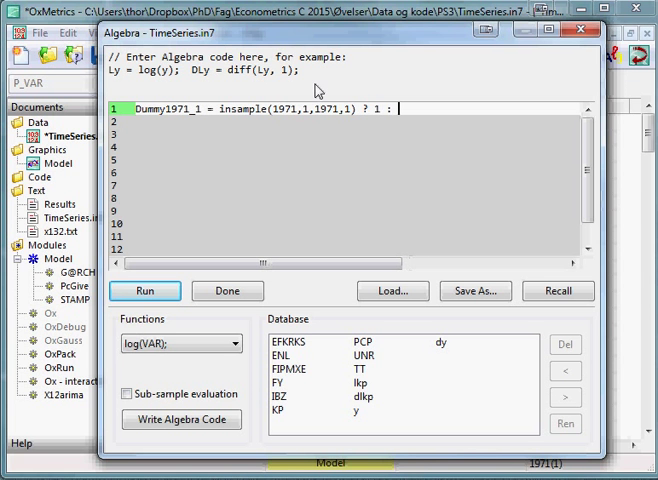
{"action": "type", "text": "0"}
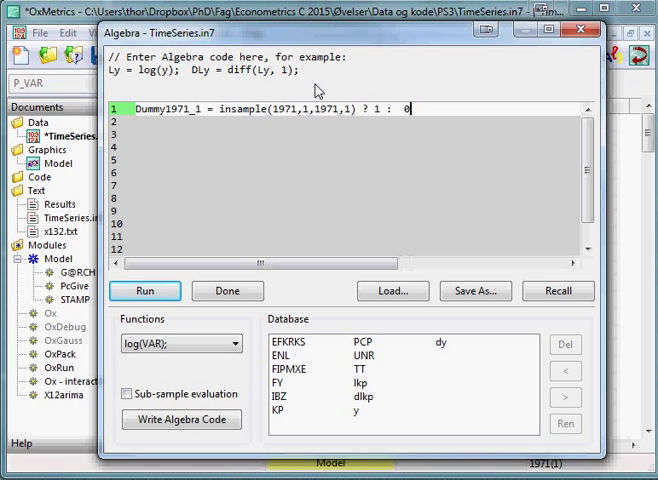
{"action": "type", "text": ";"}
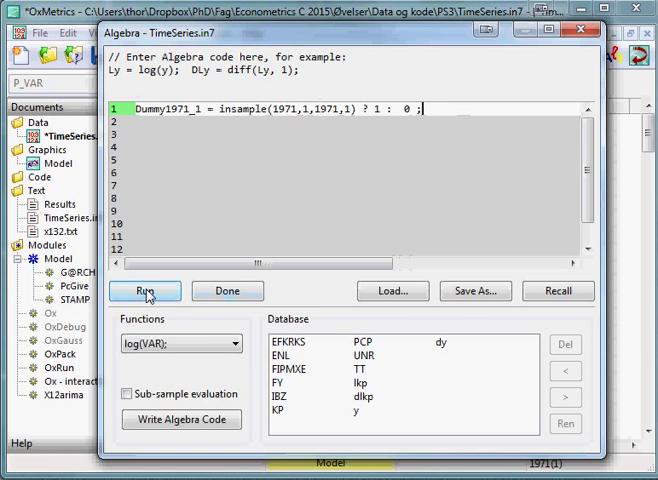
Run the algebra so Dummy1971_1 is added to the dataset, 1 at 1971(1) and 0 after.
{"action": "left_click", "coordinate": [146, 292]}
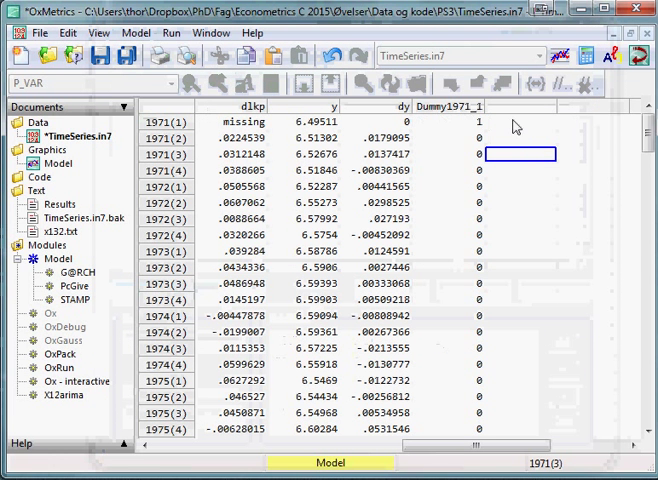
{"action": "mouse_move", "coordinate": [478, 120]}
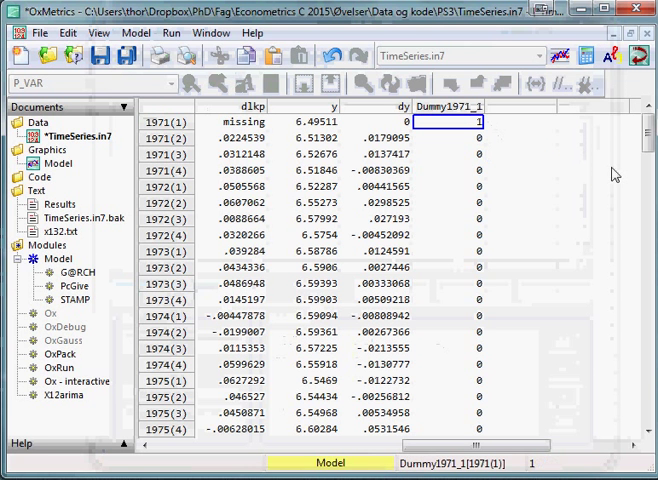
{"action": "mouse_move", "coordinate": [194, 132]}
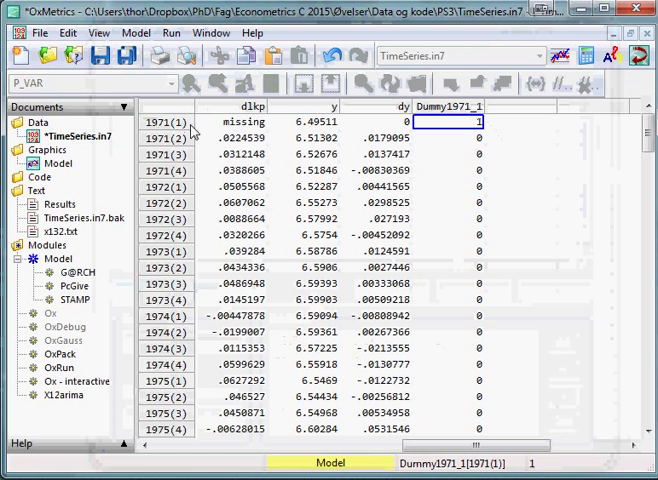
{"action": "mouse_move", "coordinate": [532, 156]}
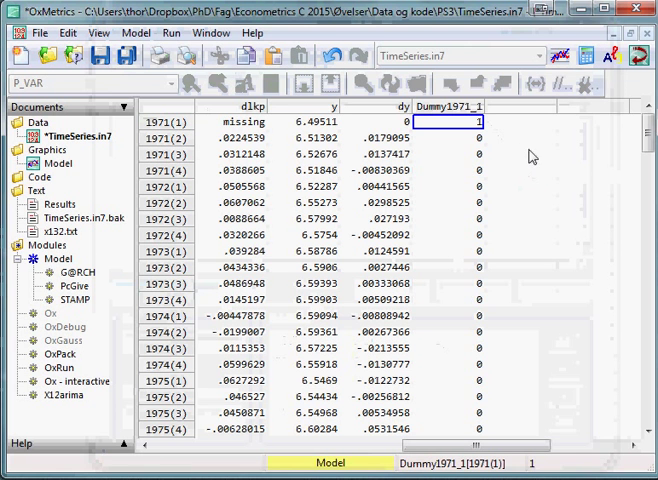
{"action": "mouse_move", "coordinate": [520, 150]}
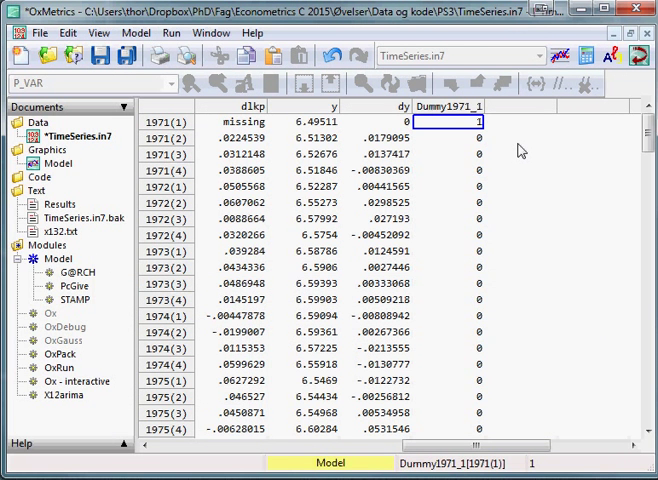